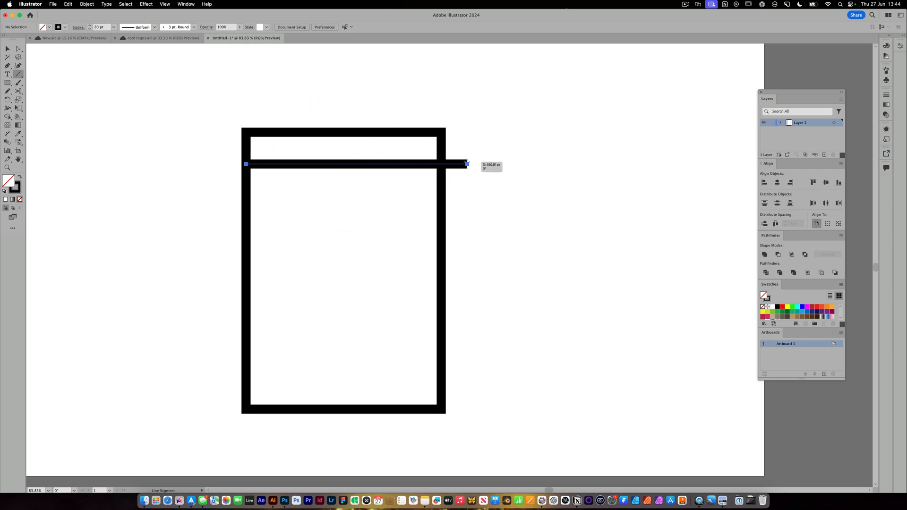
Draw a thick horizontal black line across the upper part of the rectangular frame
left_click(114, 27)
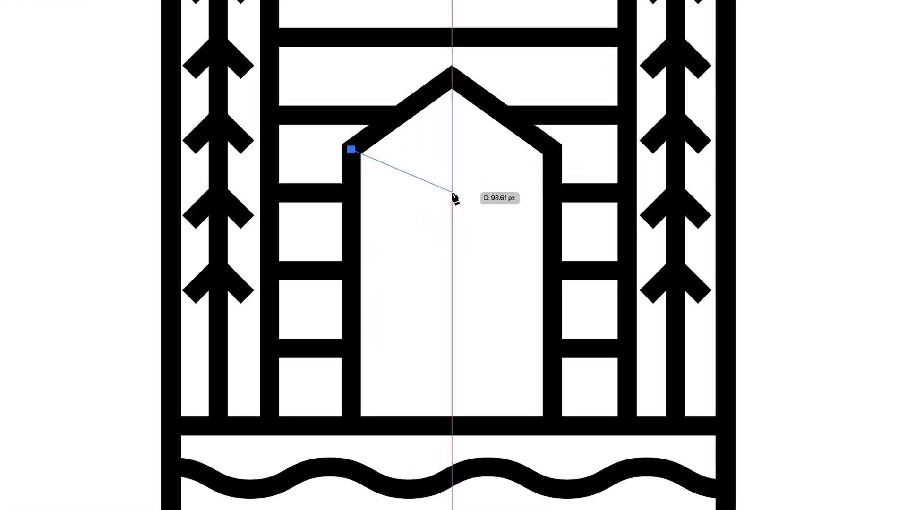
left_click(550, 148)
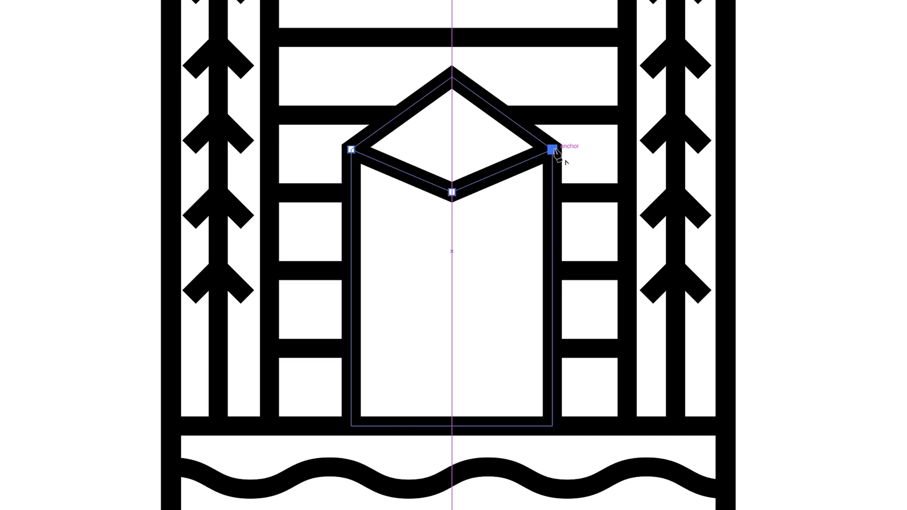